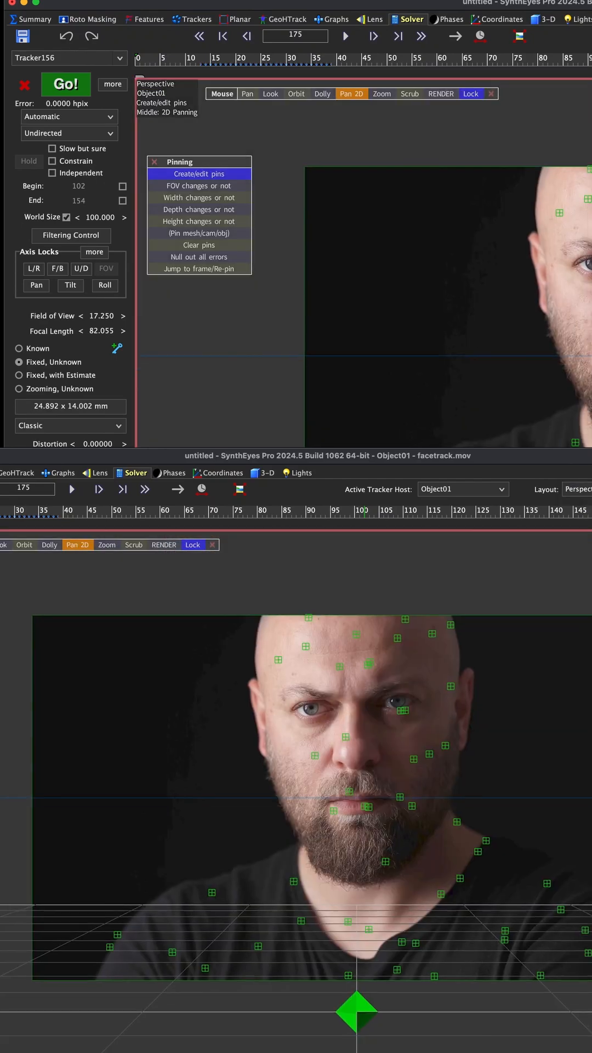
Switch to the 3D panel so the 'face' mesh appears over the footage
click(95, 2)
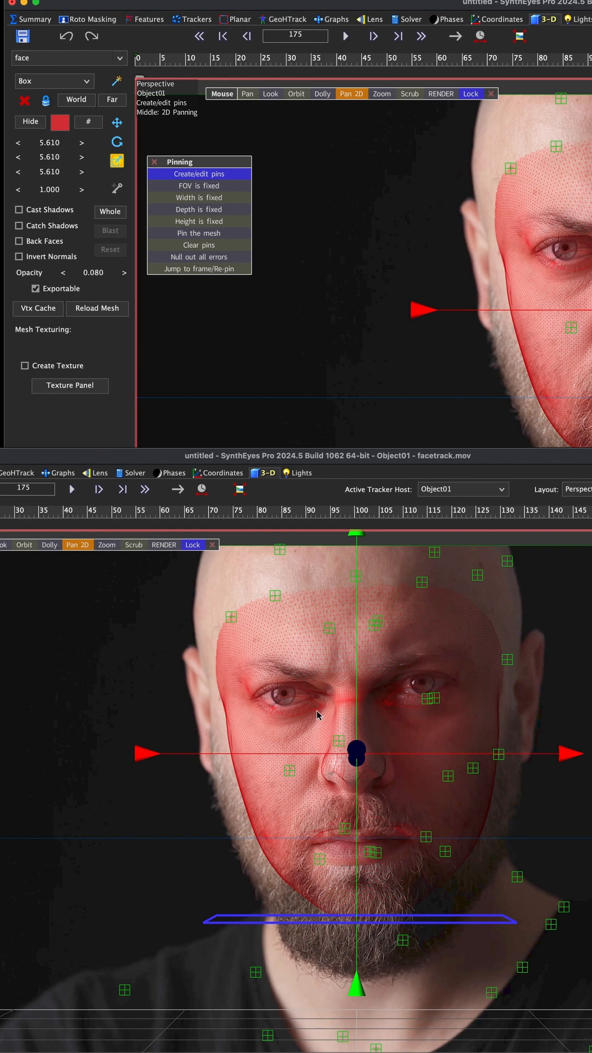
mouse_move(474, 747)
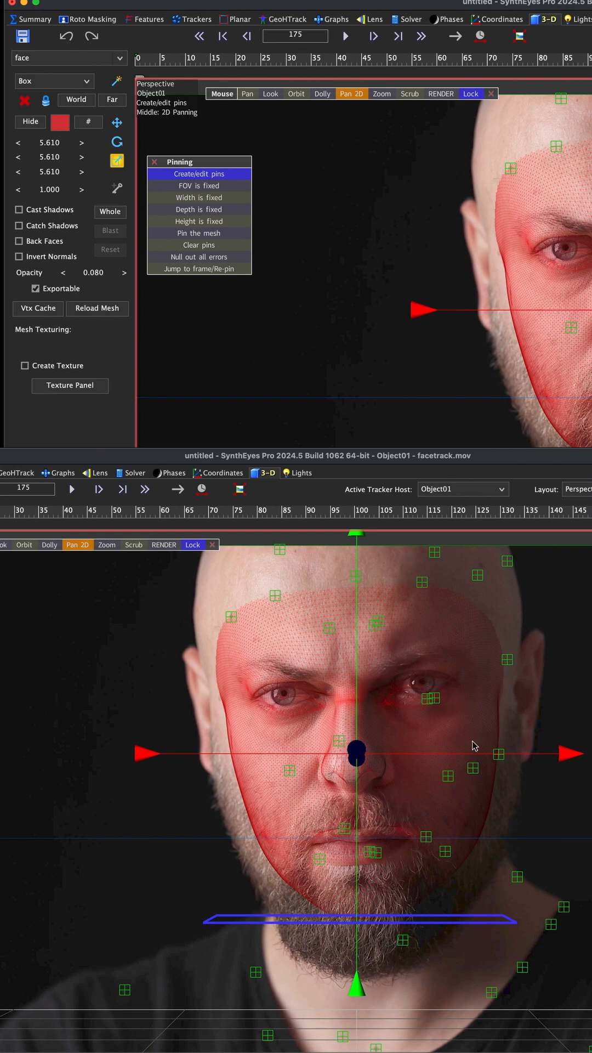
mouse_move(370, 632)
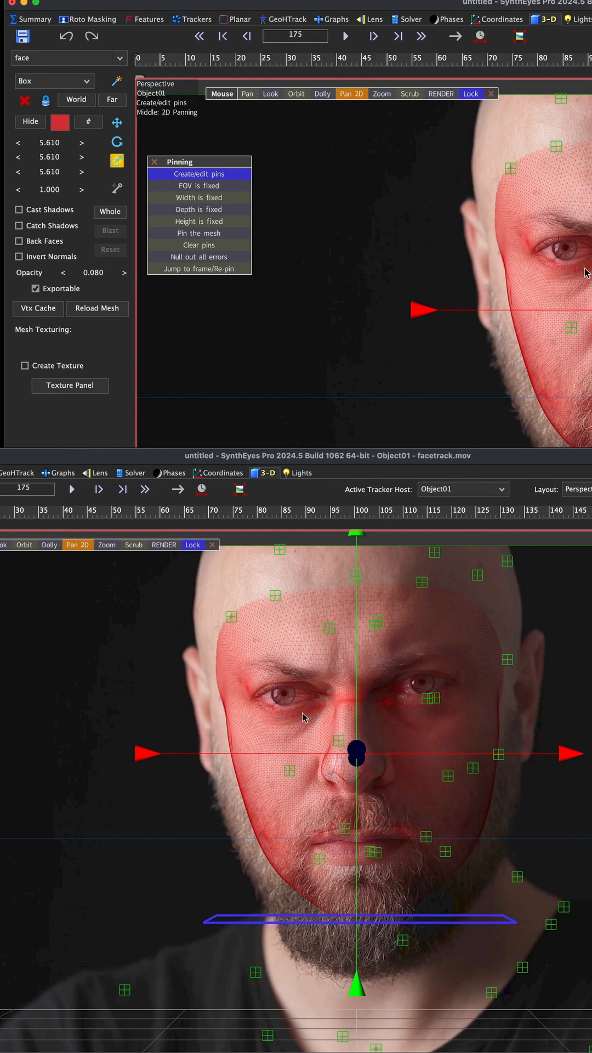
mouse_move(342, 709)
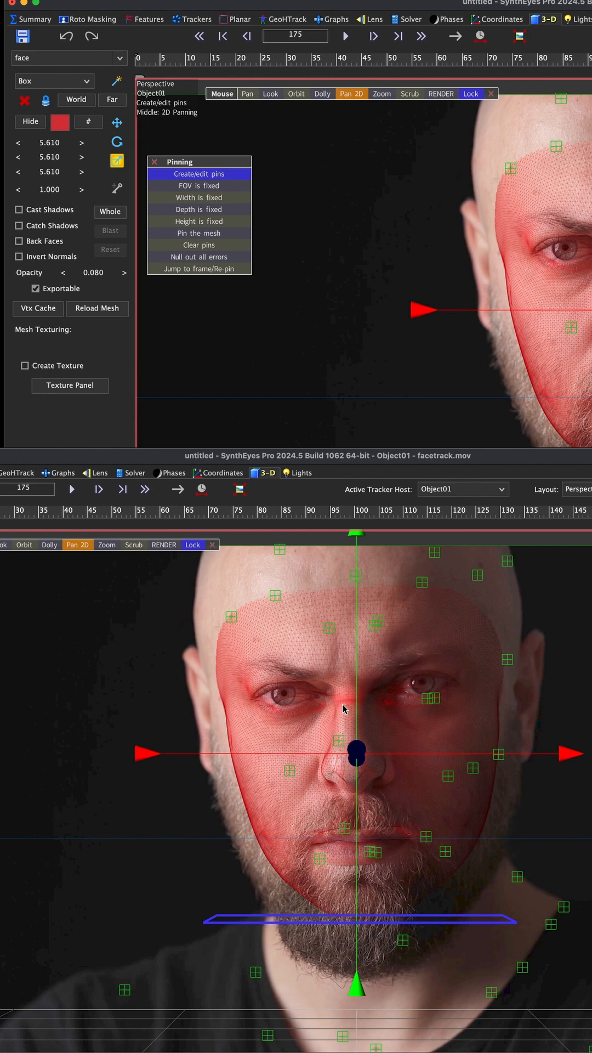
mouse_move(344, 709)
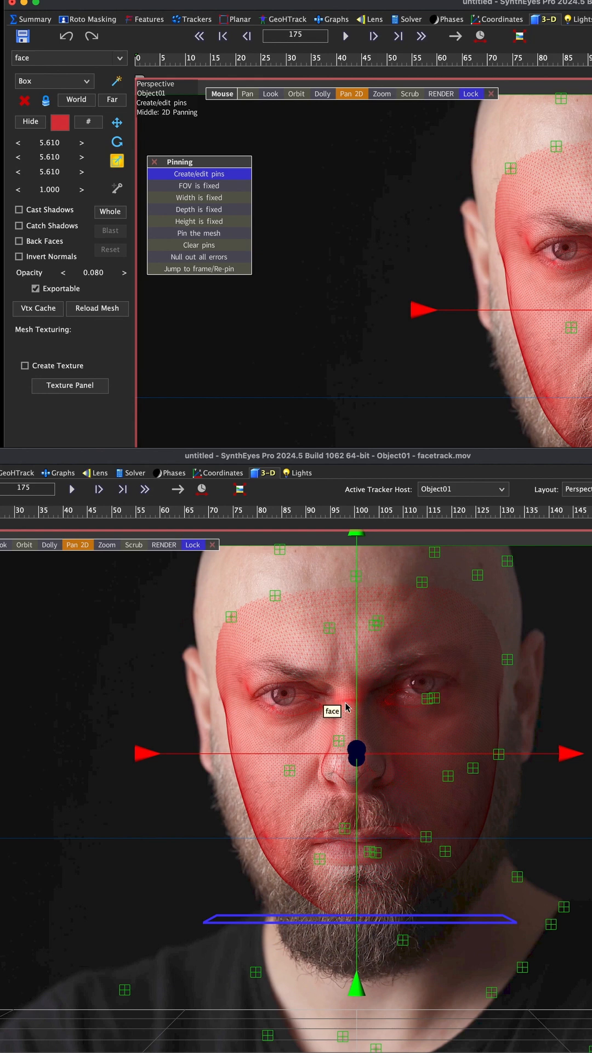
mouse_move(339, 749)
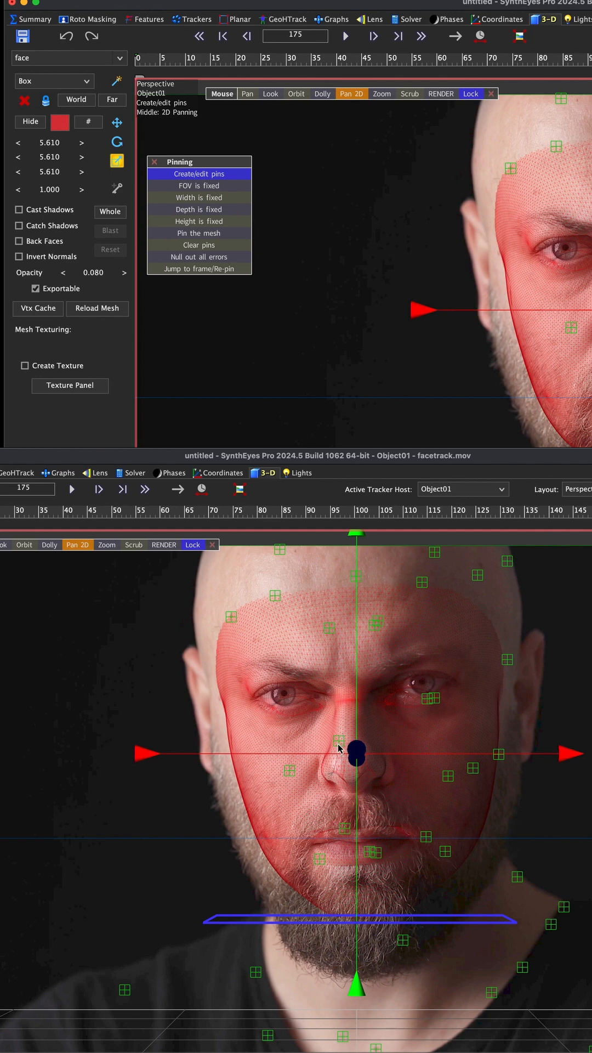
mouse_move(303, 693)
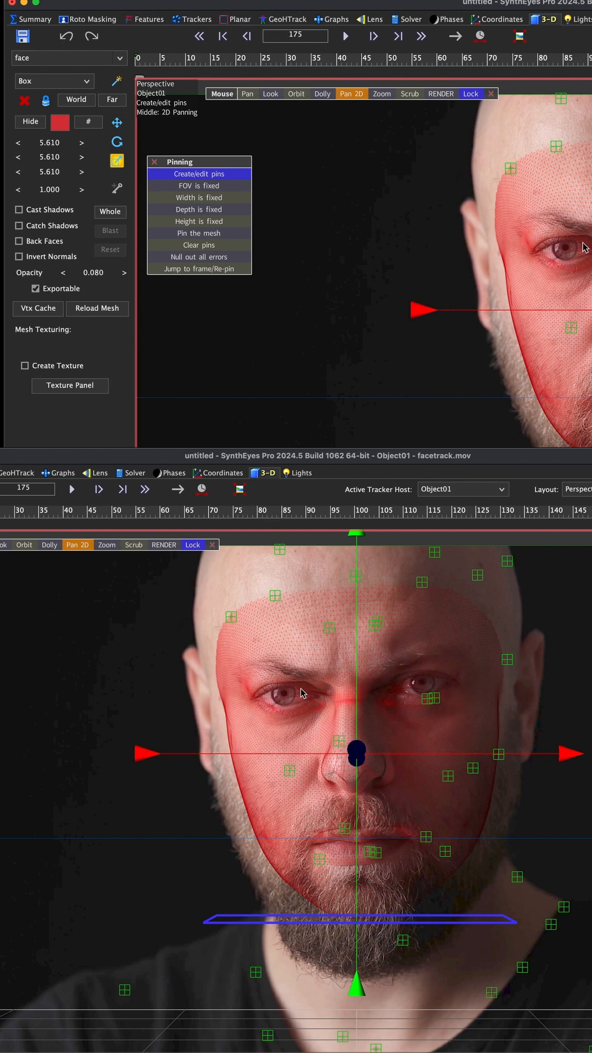
mouse_move(293, 723)
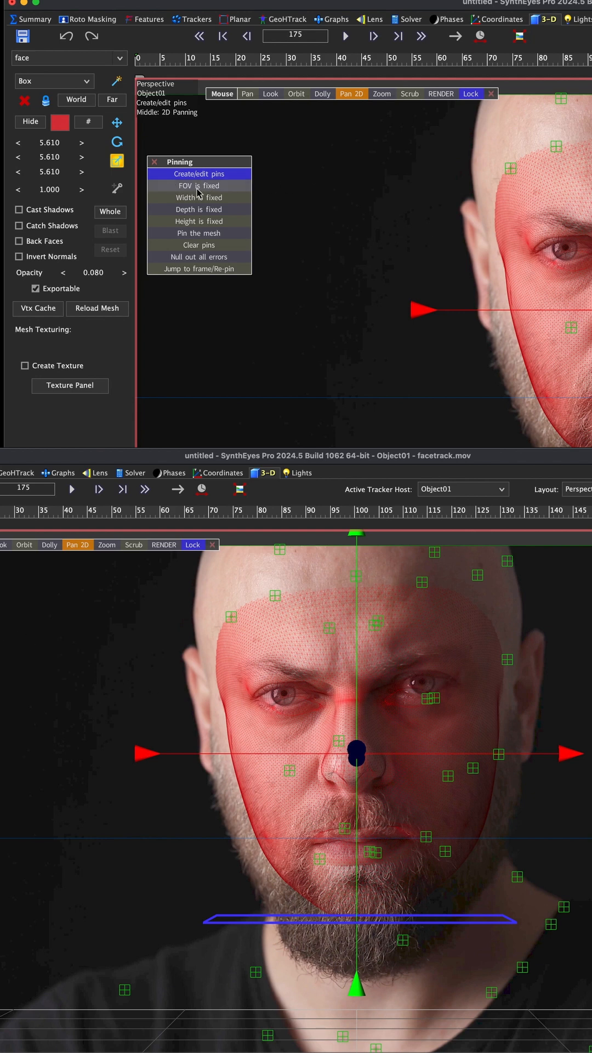
mouse_move(195, 185)
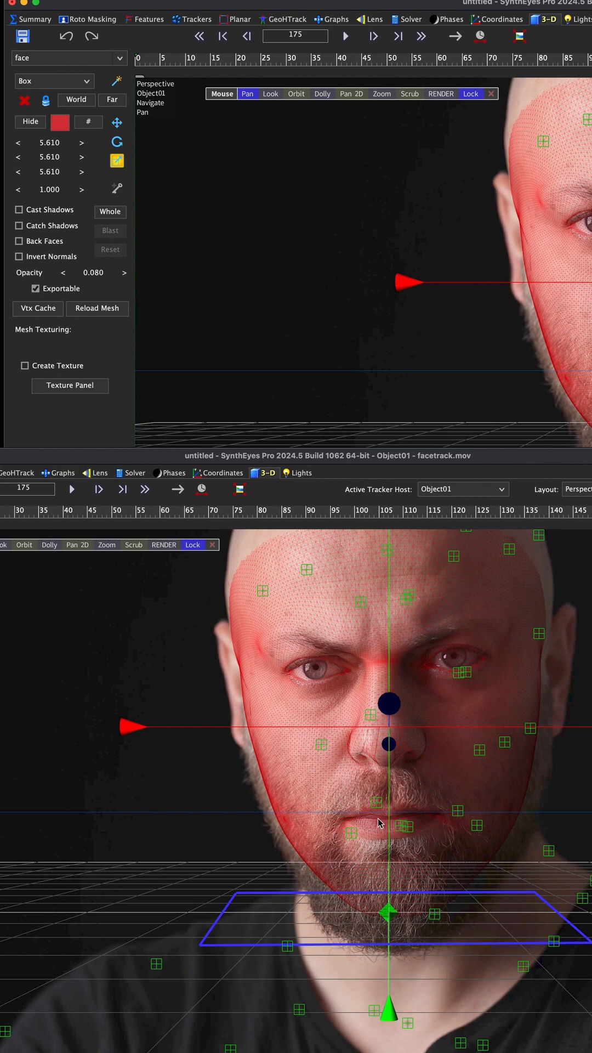
mouse_move(303, 566)
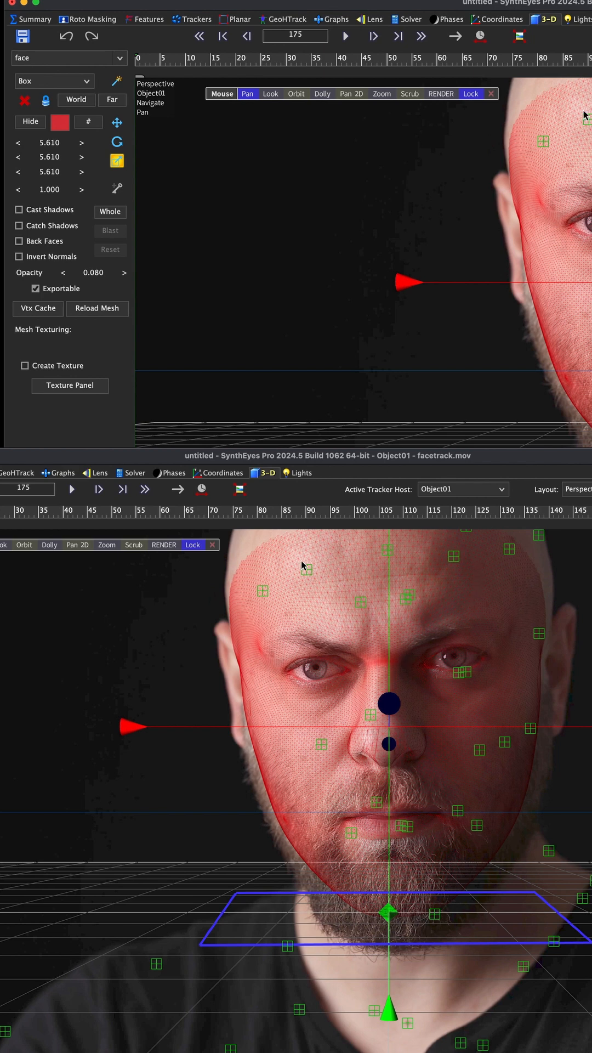
mouse_move(430, 612)
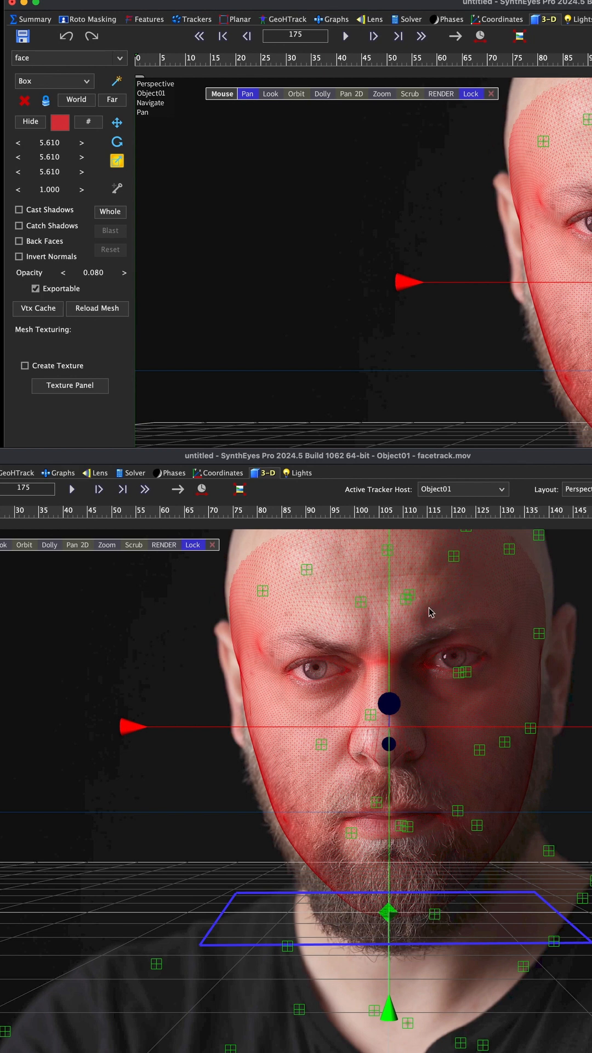
mouse_move(393, 602)
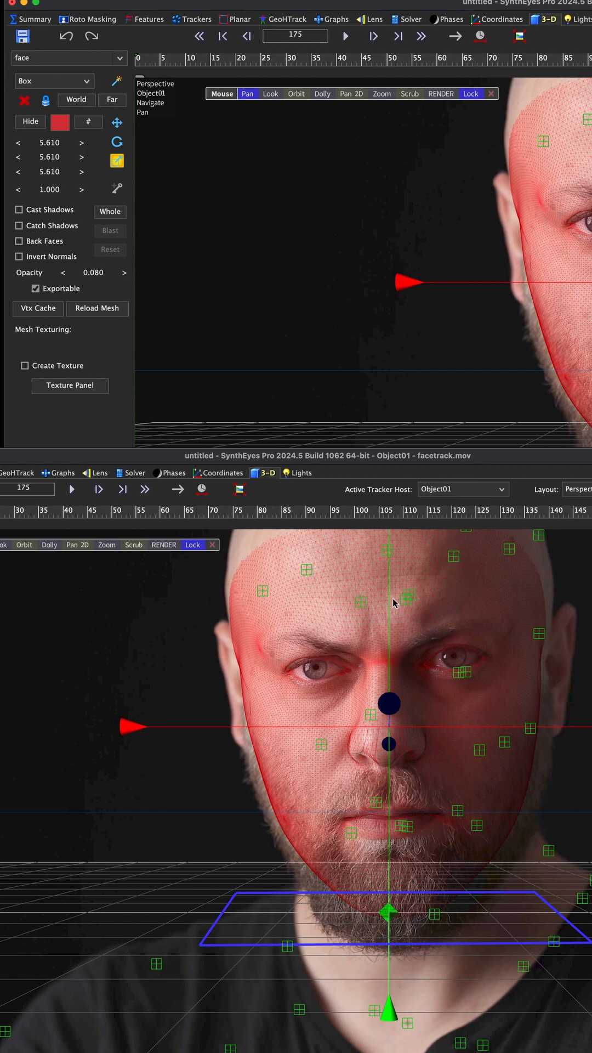
mouse_move(335, 639)
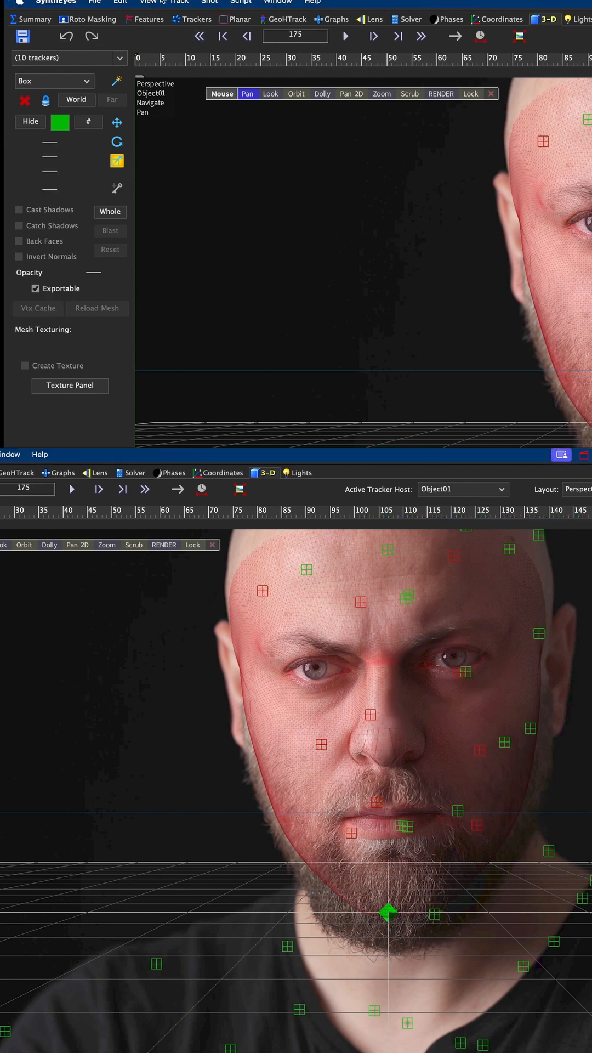
Drop the ten selected face trackers onto the face mesh via Track > Drop onto mesh
click(179, 2)
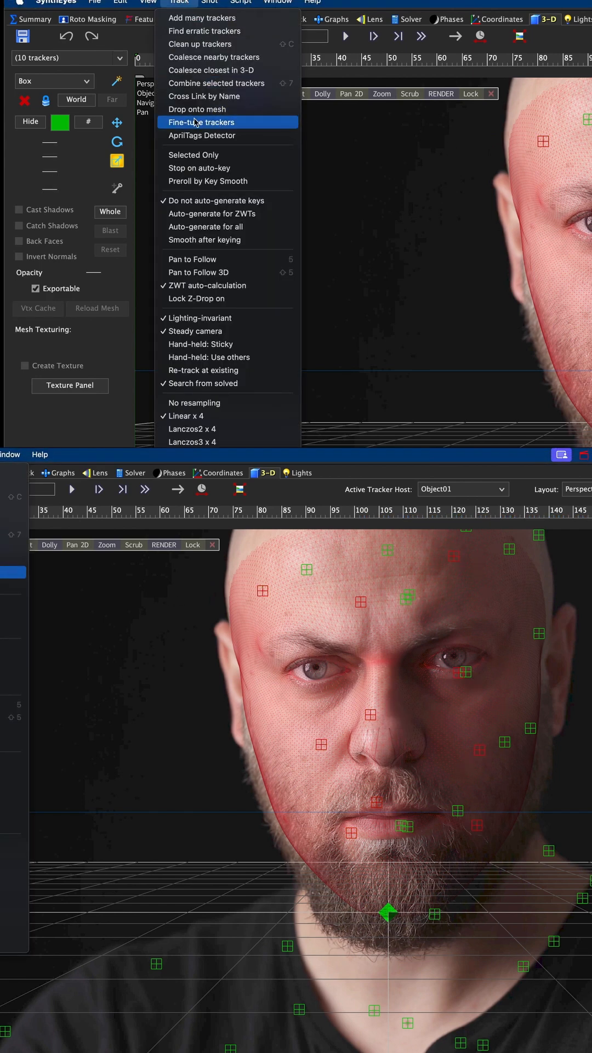
mouse_move(197, 109)
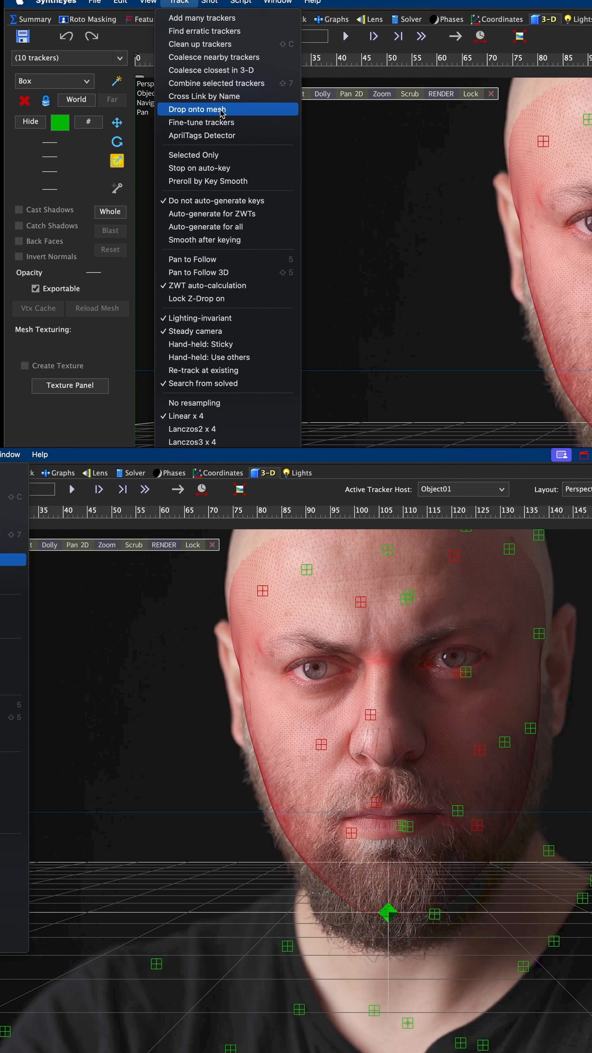
click(198, 110)
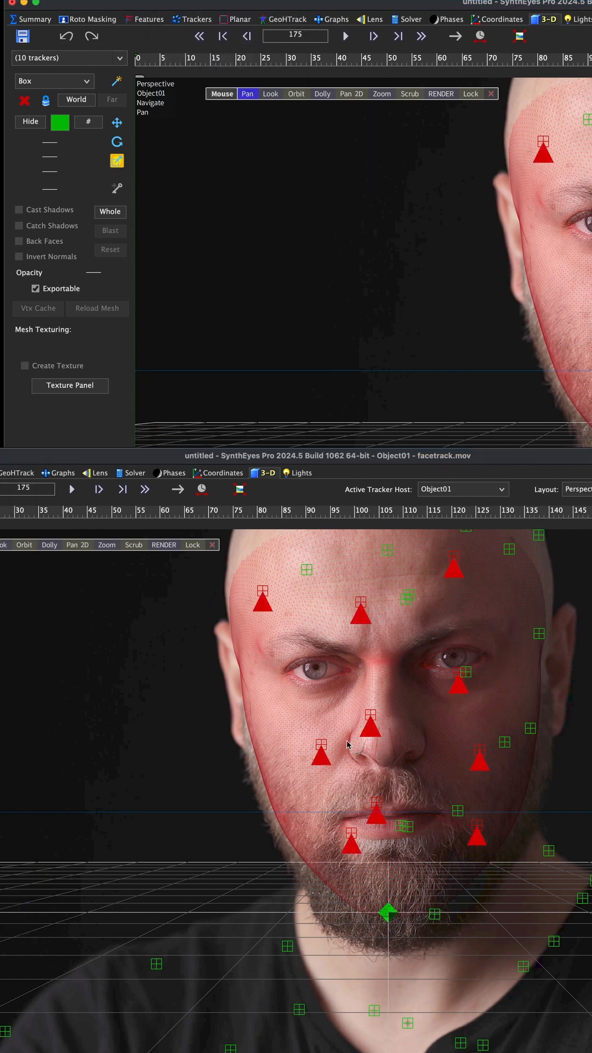
mouse_move(500, 629)
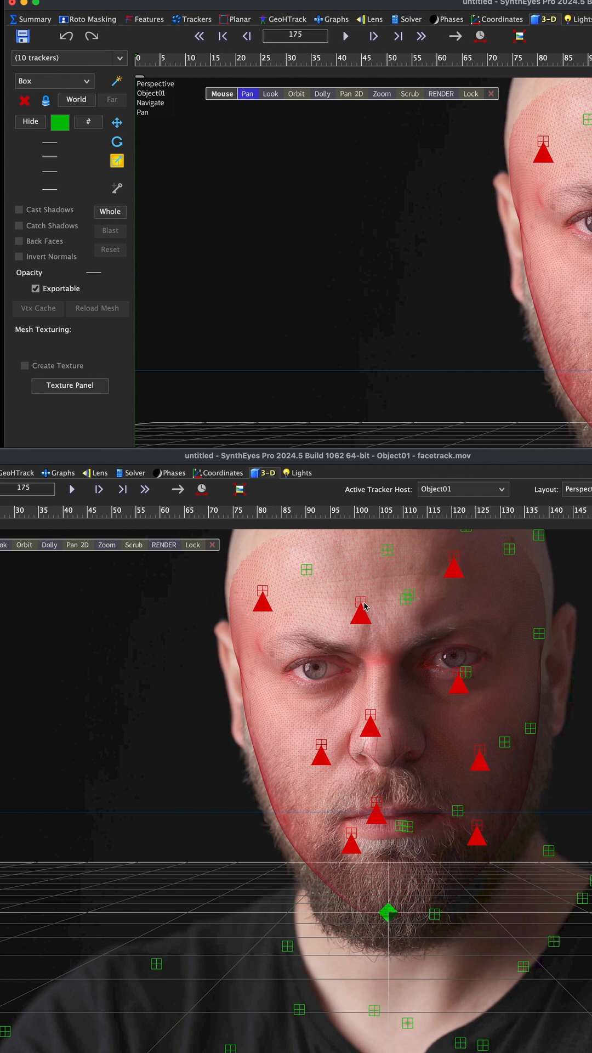
mouse_move(355, 573)
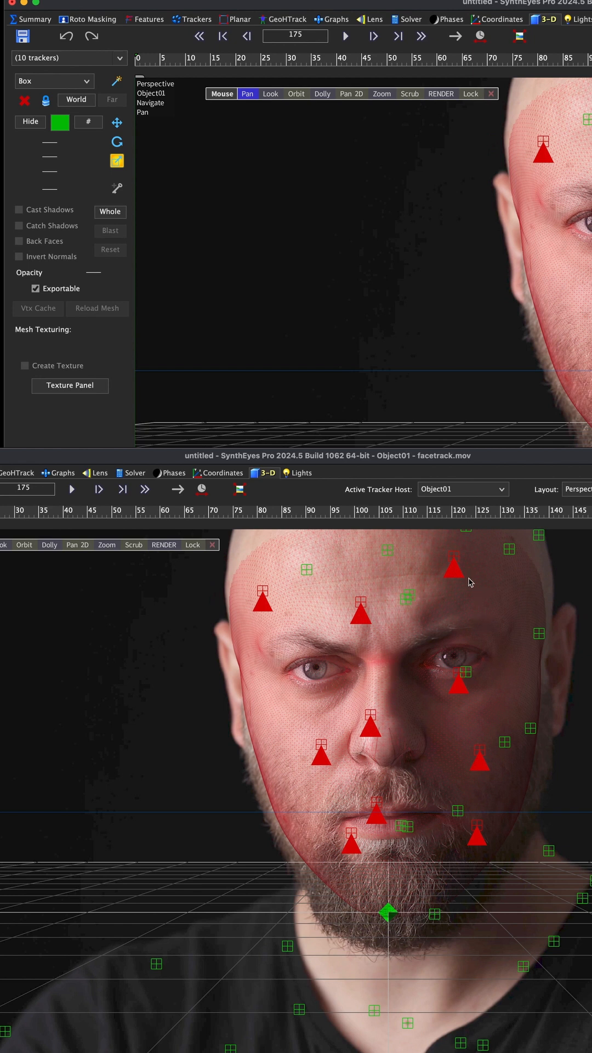
mouse_move(296, 601)
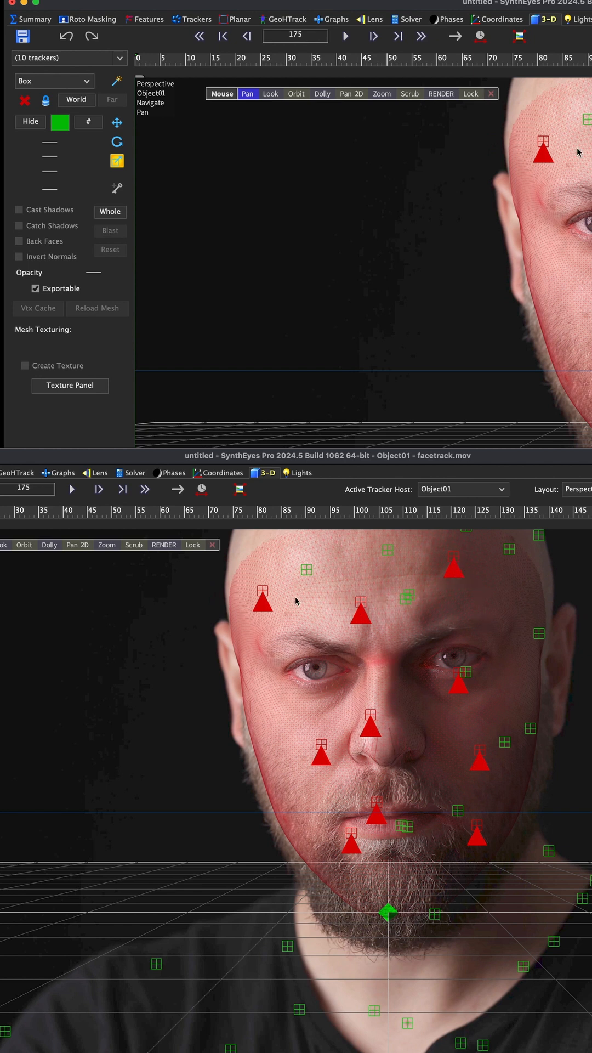
mouse_move(376, 726)
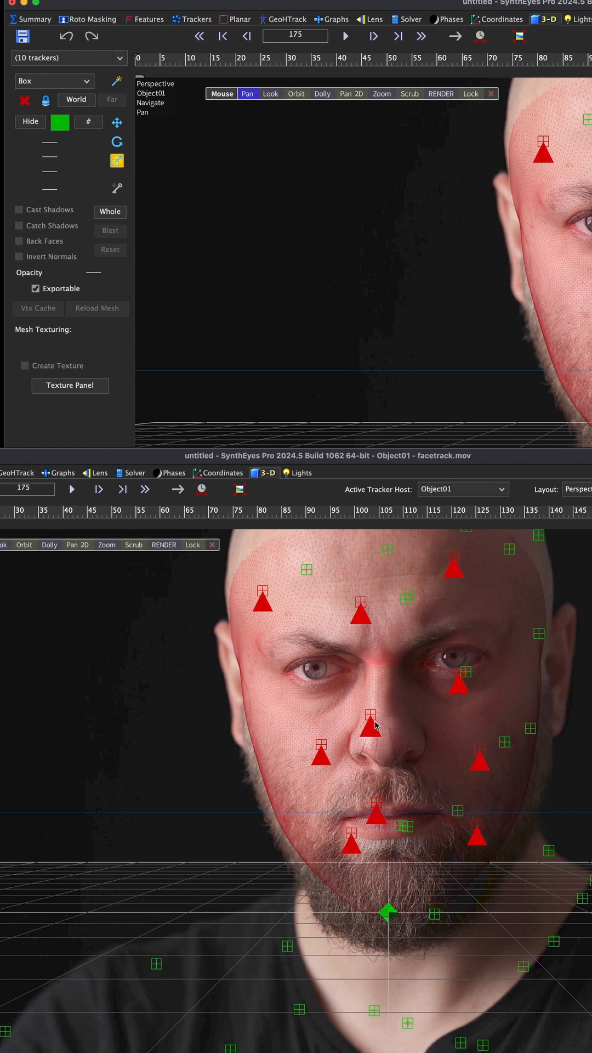
mouse_move(394, 653)
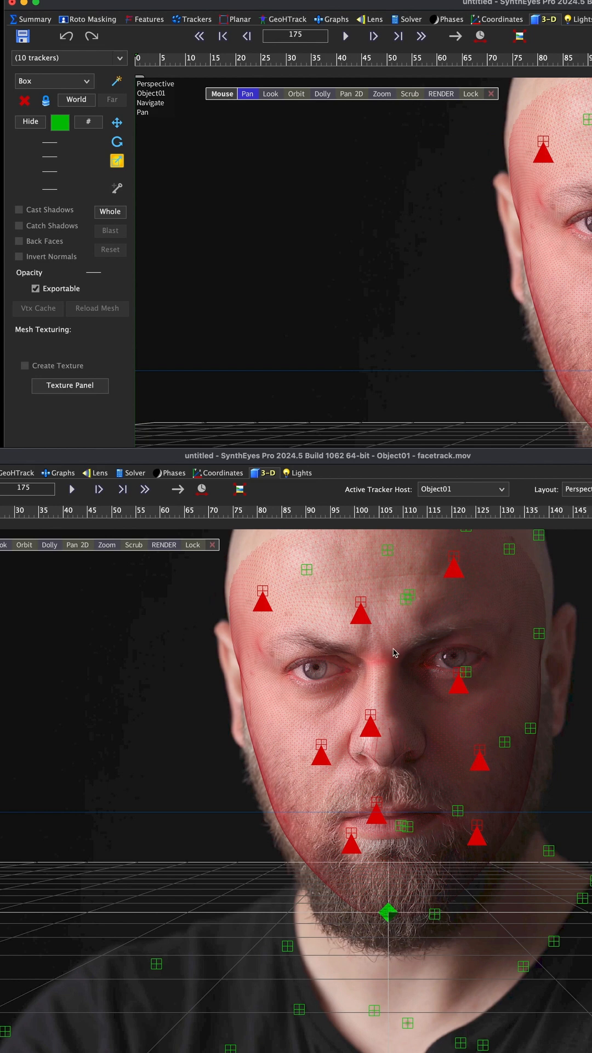
Enable Constrain in the Solver and switch the 0.8604 hpix solve from Automatic to Refine
click(412, 19)
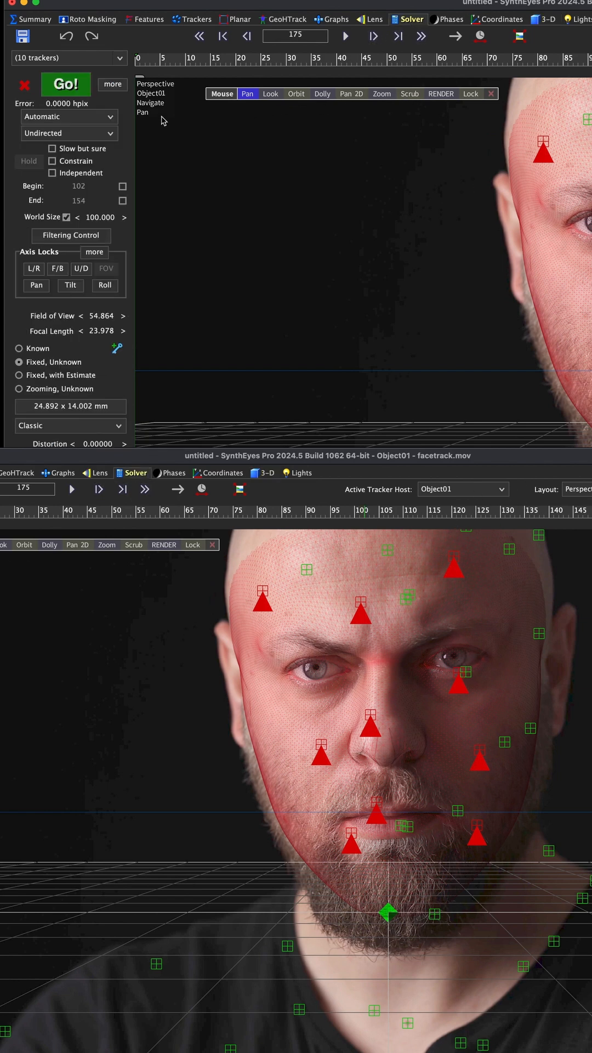
click(65, 84)
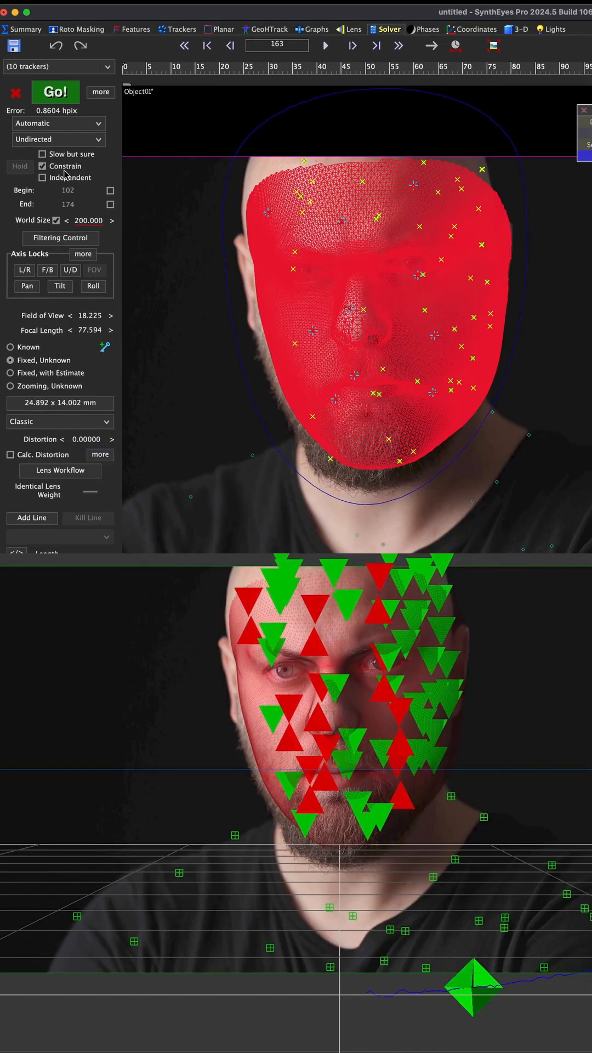
click(57, 123)
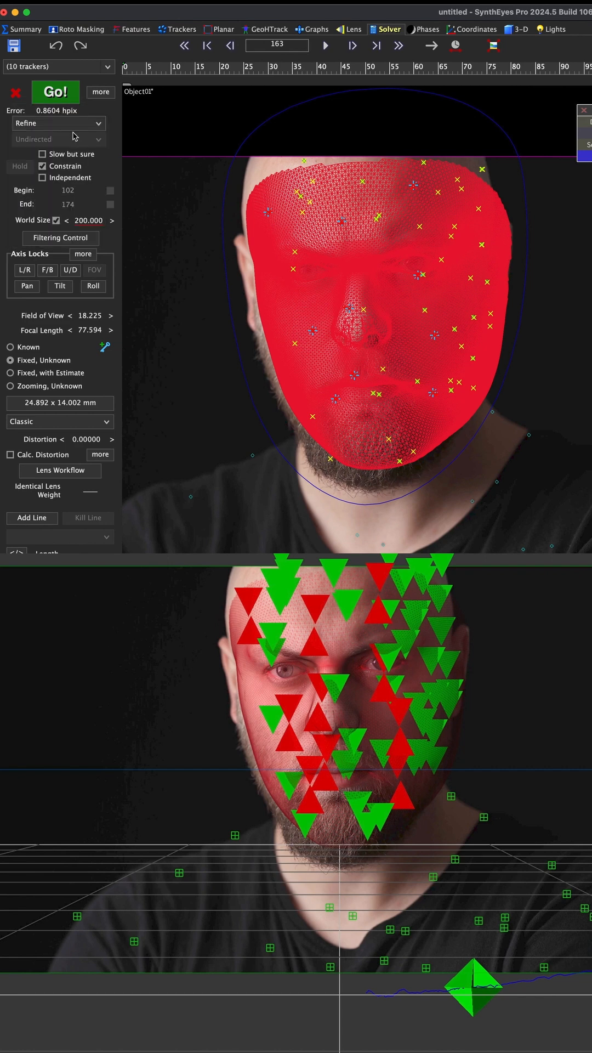